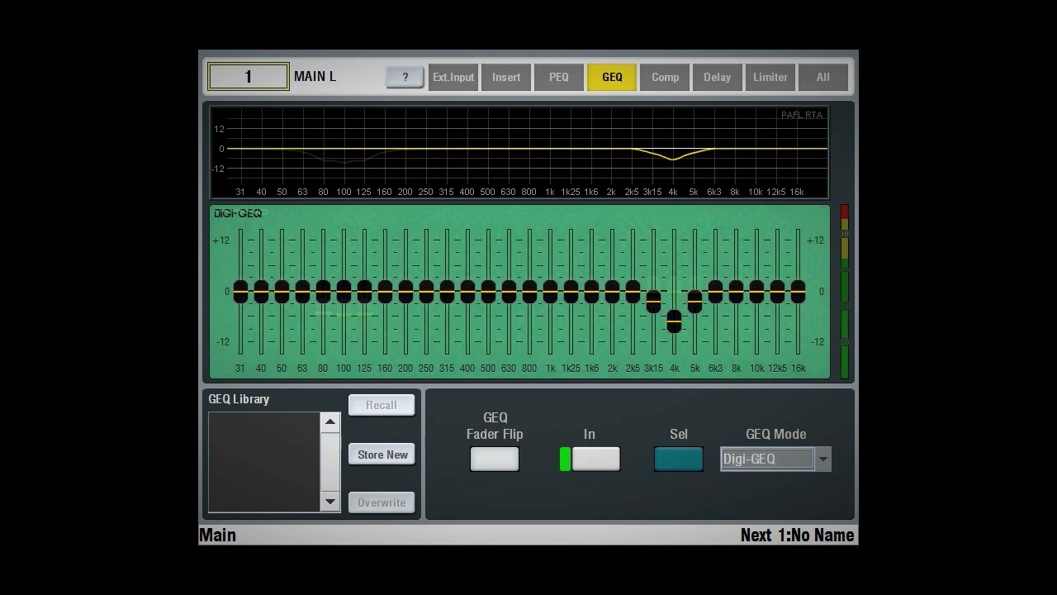
Switch from the Main L GEQ to the FX rack with the Multi4BD compressor in slot 2.
left_click(823, 459)
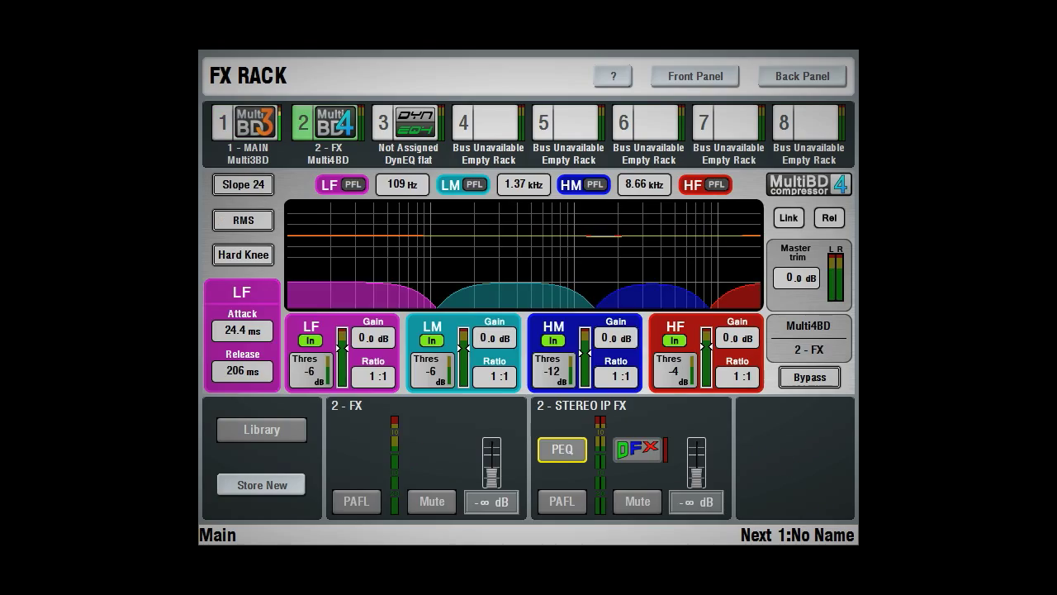
Show the Mix Overview of all channels and reveal a channel's Mix Parameters menu with MIDI Learn.
left_click(407, 132)
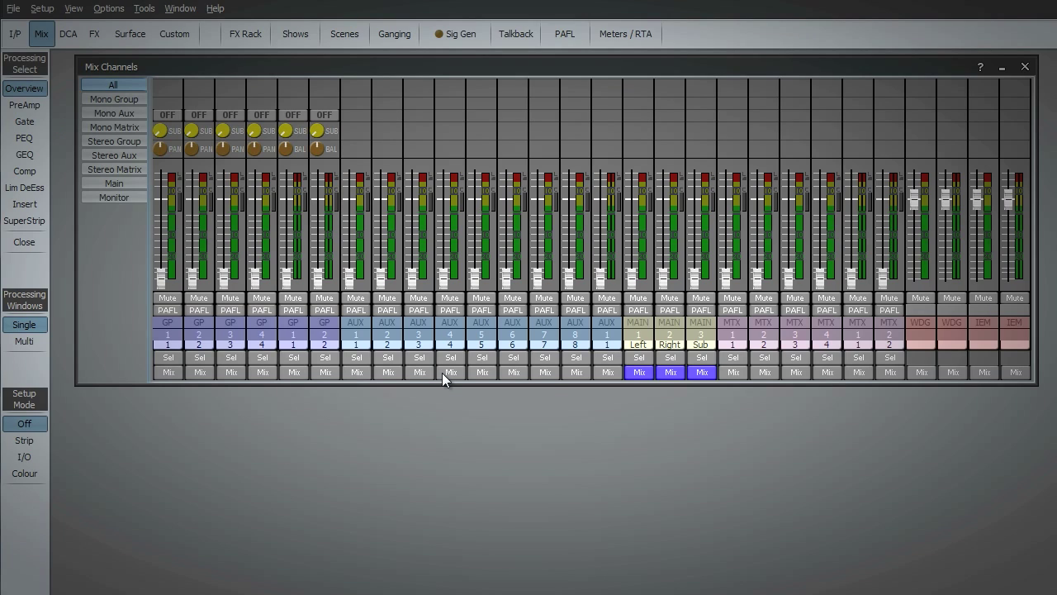
right_click(449, 371)
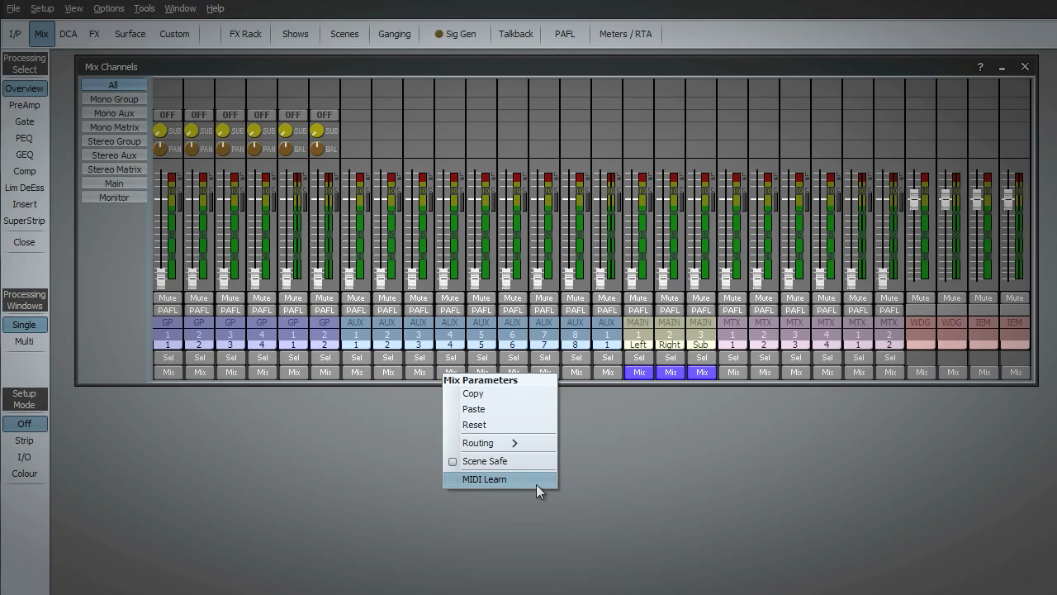